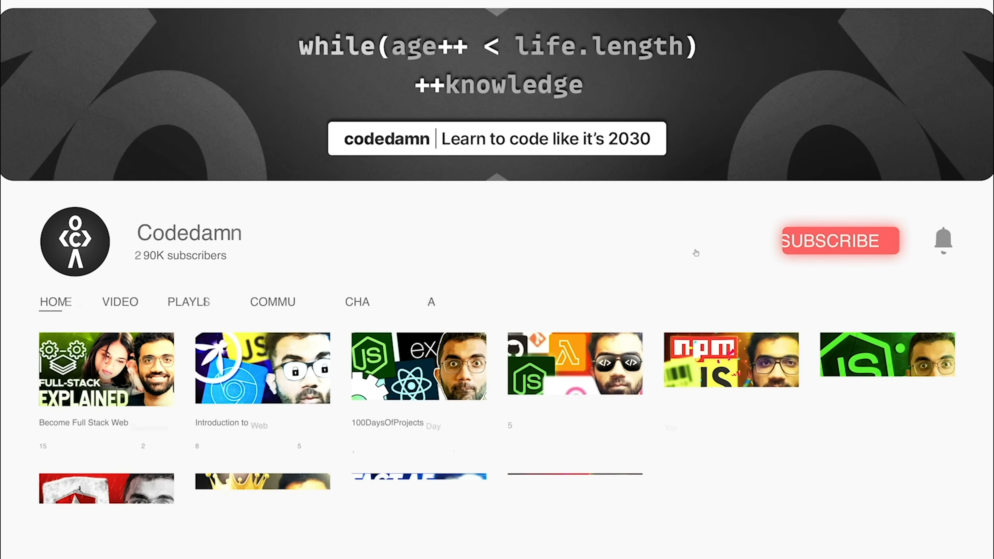
Subscribe to the Codedamn channel via its red Subscribe button
{"action": "left_click", "coordinate": [839, 241]}
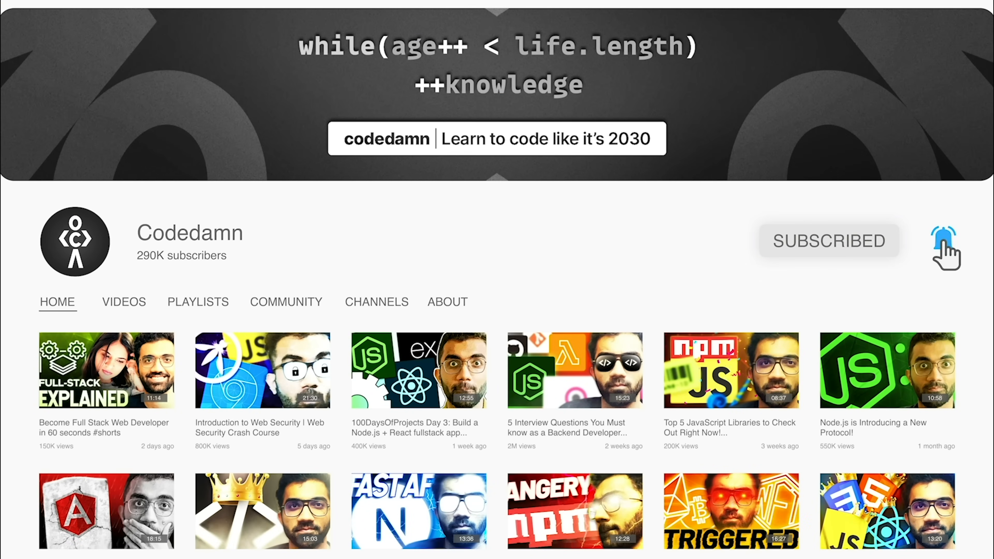